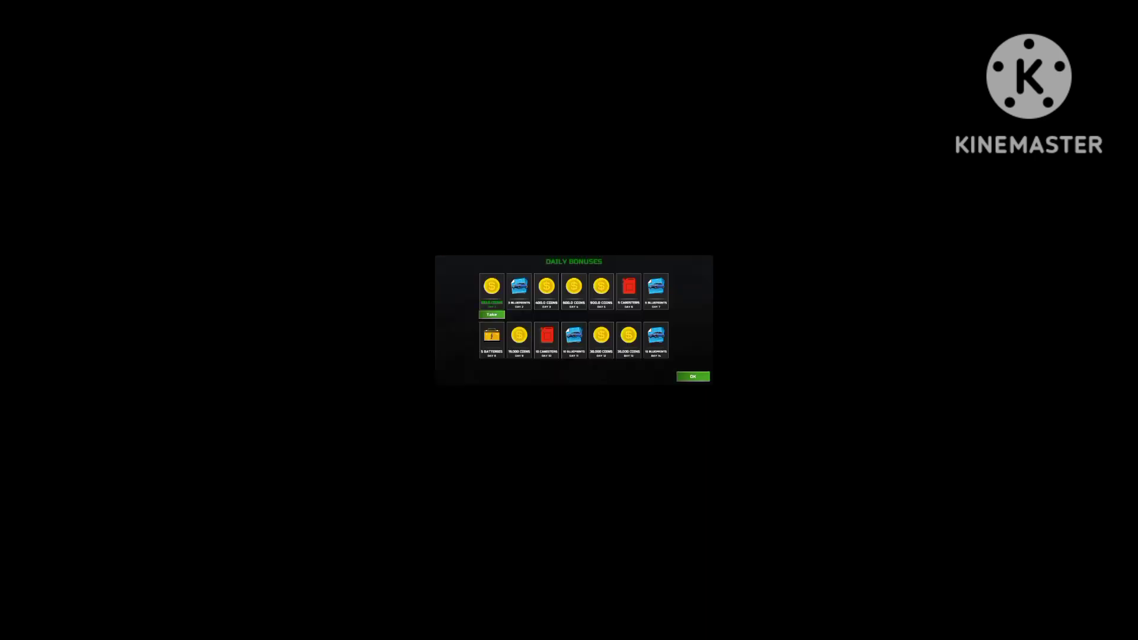
- Collect the Day 1 coin reward and close the Daily Bonuses window
{"action": "left_click", "coordinate": [691, 376]}
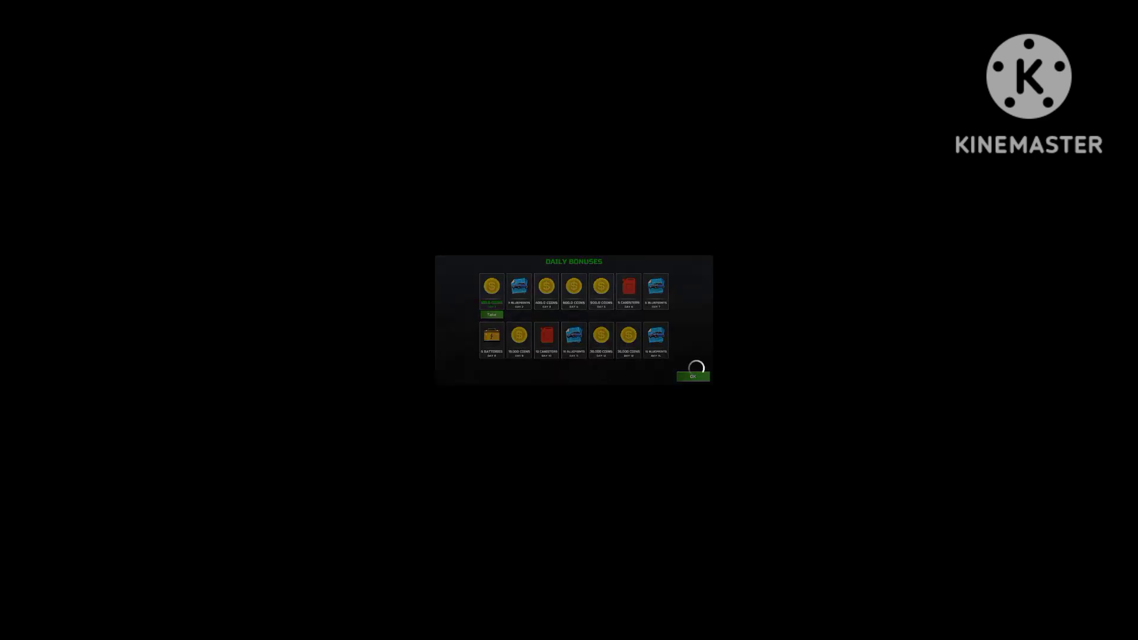
{"action": "left_click", "coordinate": [691, 376]}
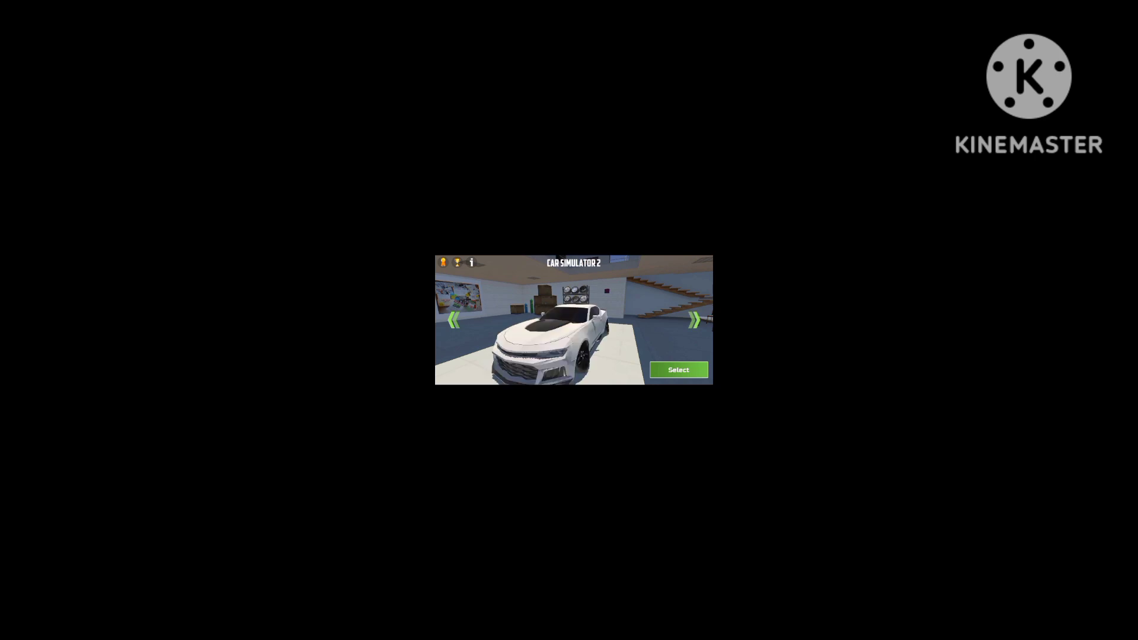
- Cycle through seven garage cars to the BMW sedan and select it
{"action": "left_click", "coordinate": [695, 320]}
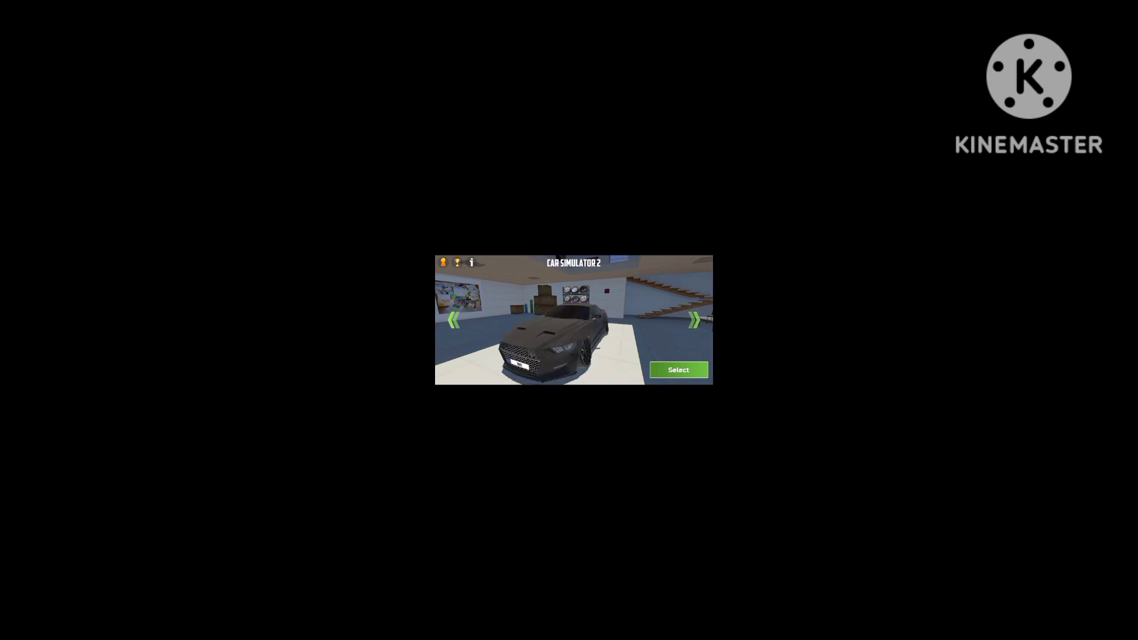
{"action": "left_click", "coordinate": [695, 321]}
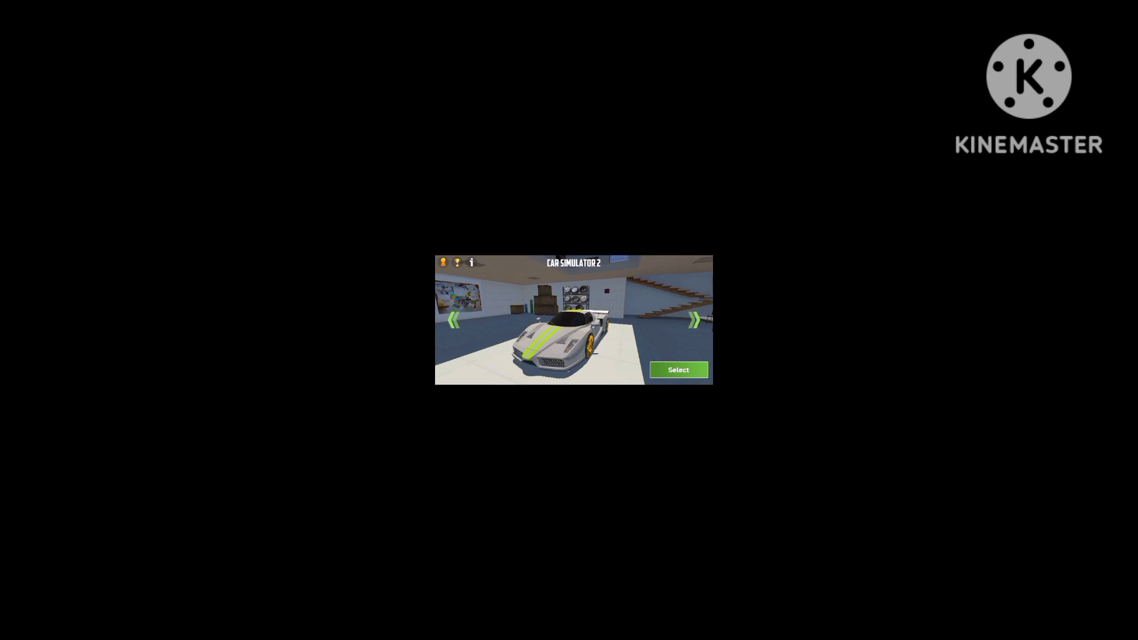
{"action": "left_click", "coordinate": [695, 320]}
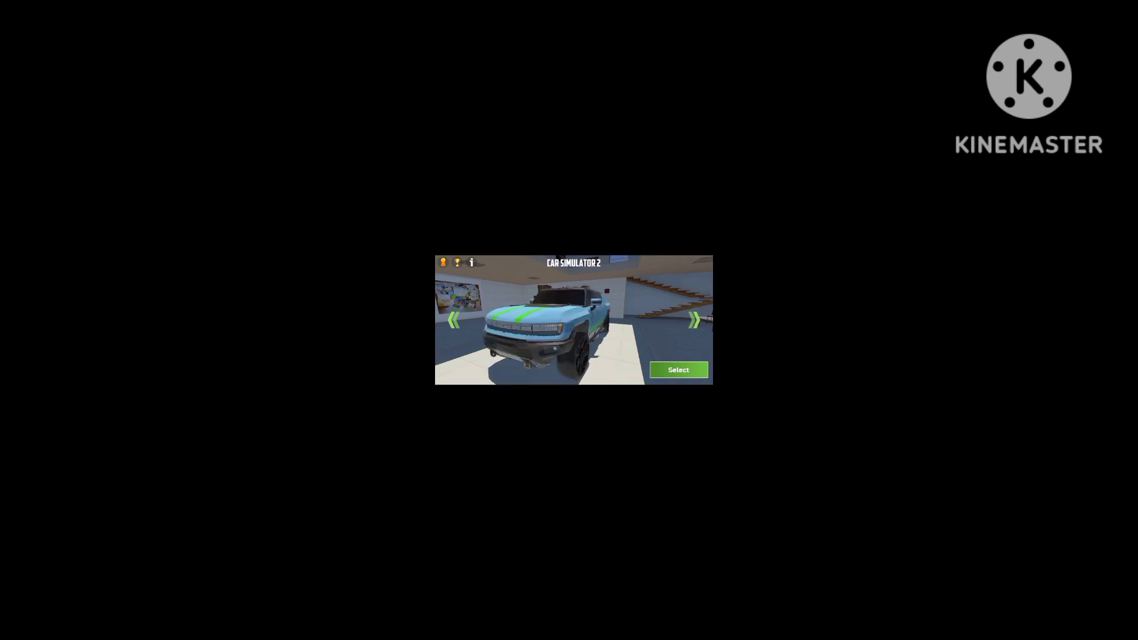
{"action": "left_click", "coordinate": [695, 320]}
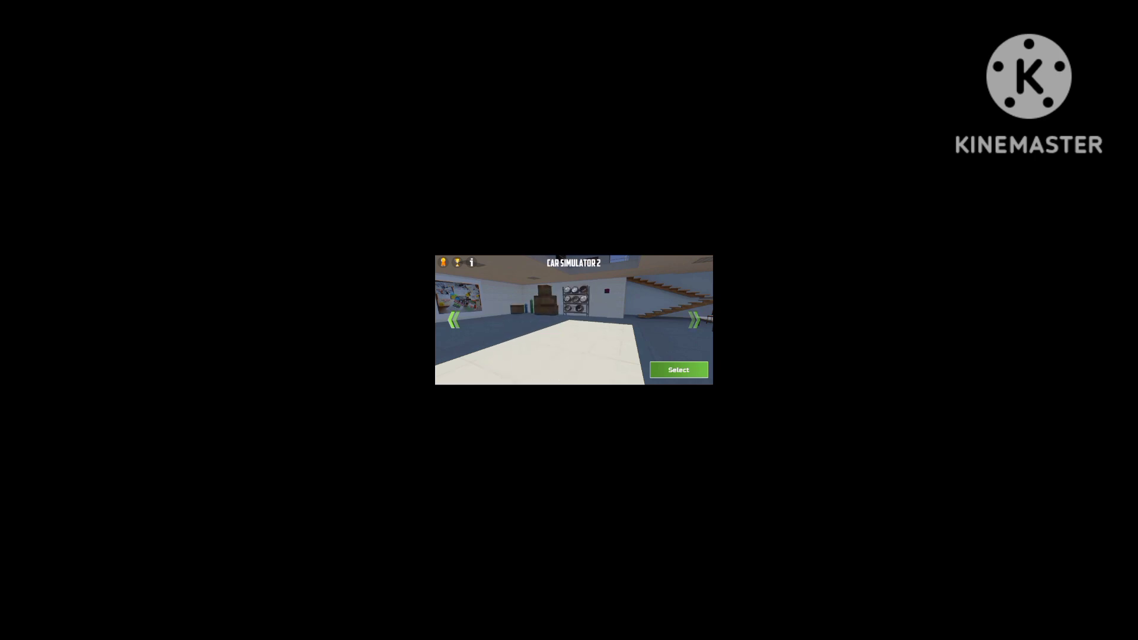
{"action": "left_click", "coordinate": [695, 320]}
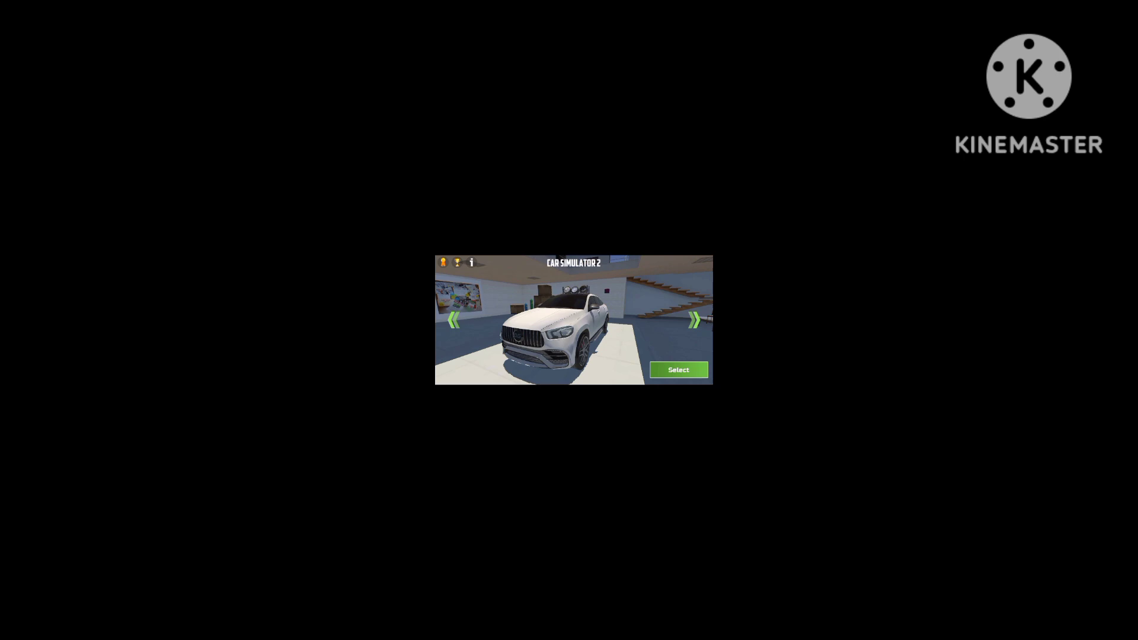
{"action": "left_click", "coordinate": [695, 320]}
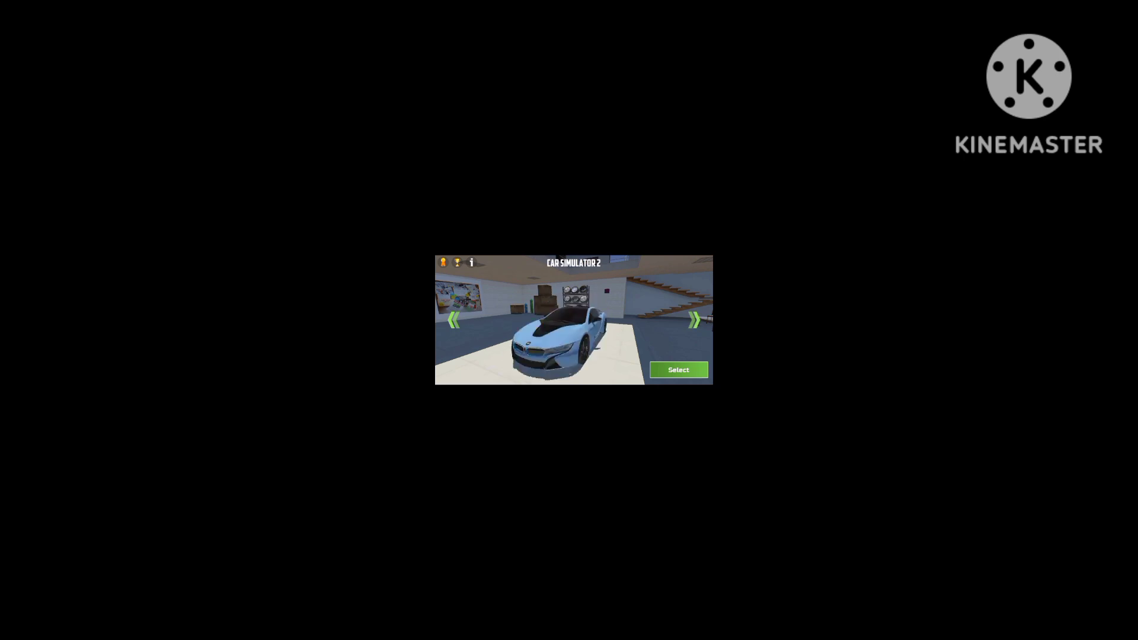
{"action": "left_click", "coordinate": [695, 320]}
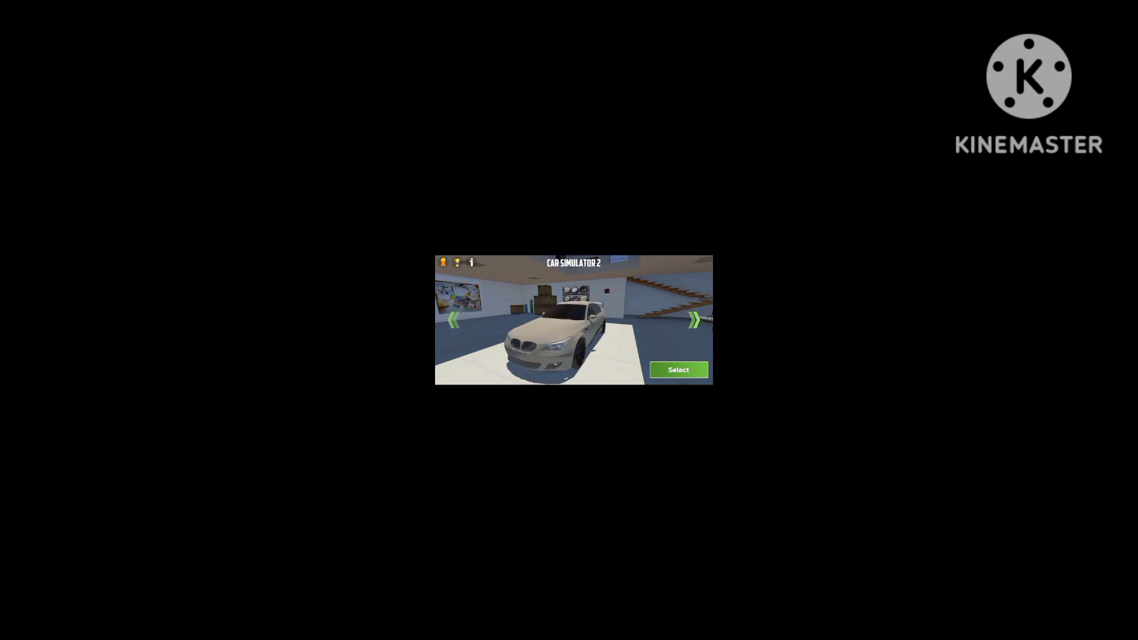
{"action": "left_click", "coordinate": [678, 369]}
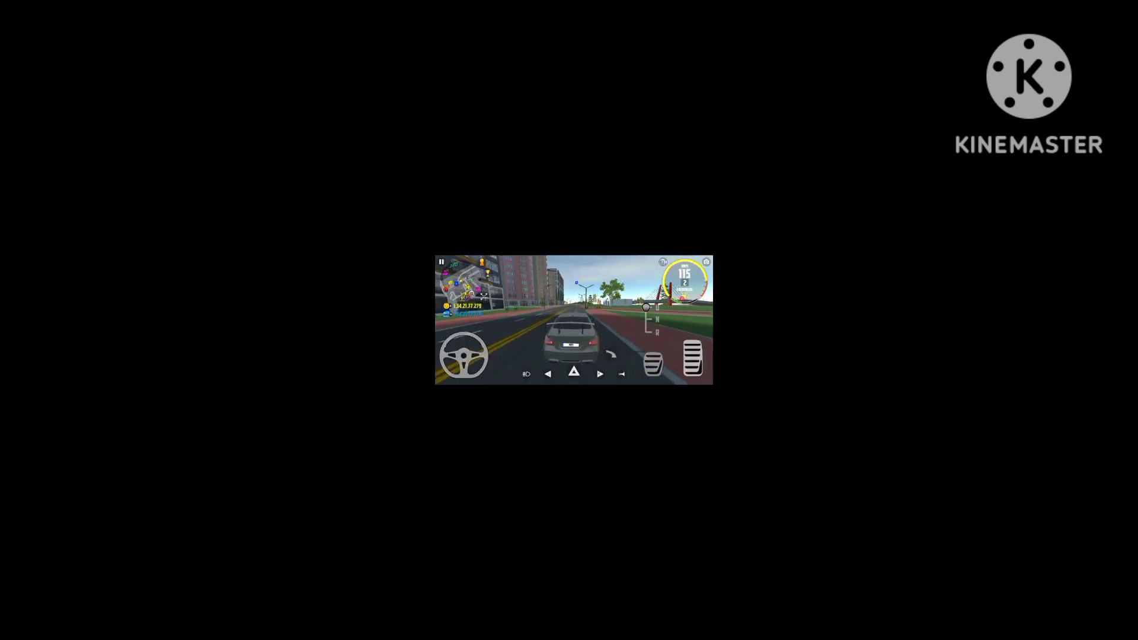
- Drive the BMW past the city's tall buildings onto a tree-lined suburban road
{"action": "left_click", "coordinate": [690, 359]}
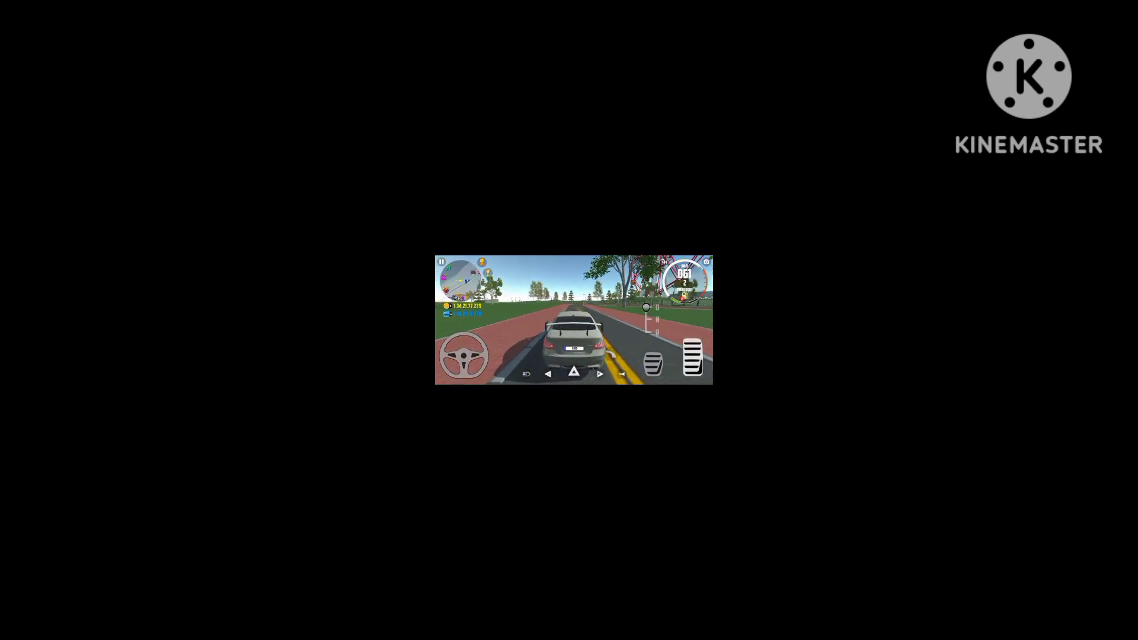
{"action": "left_click", "coordinate": [690, 361]}
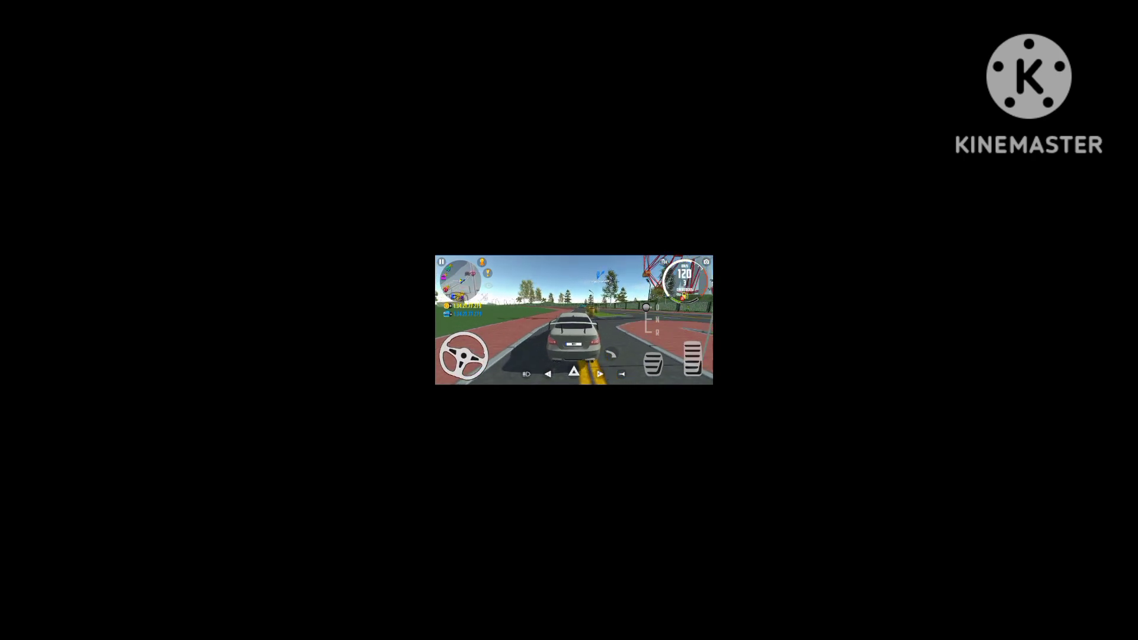